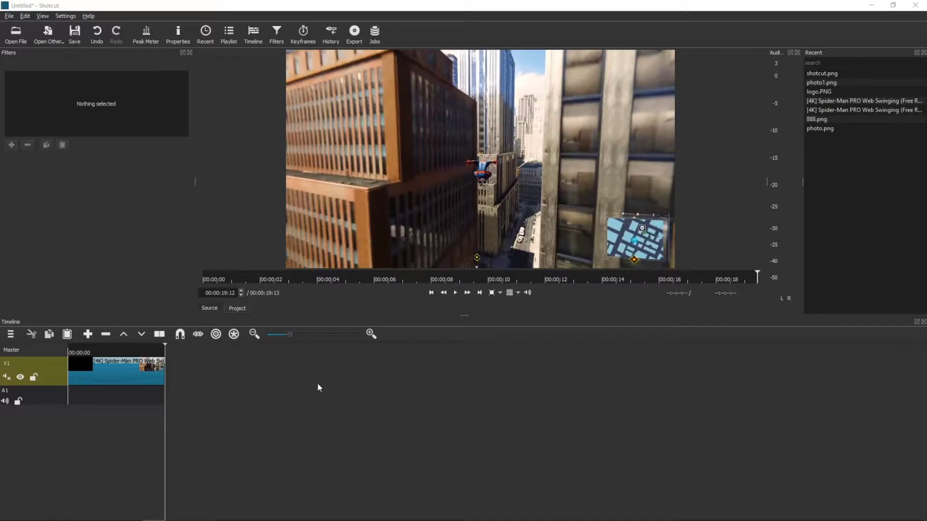
# Copy the Spider-Man clip and paste it end to end until seven copies span about 2:16, then play it back
pyautogui.click(455, 293)
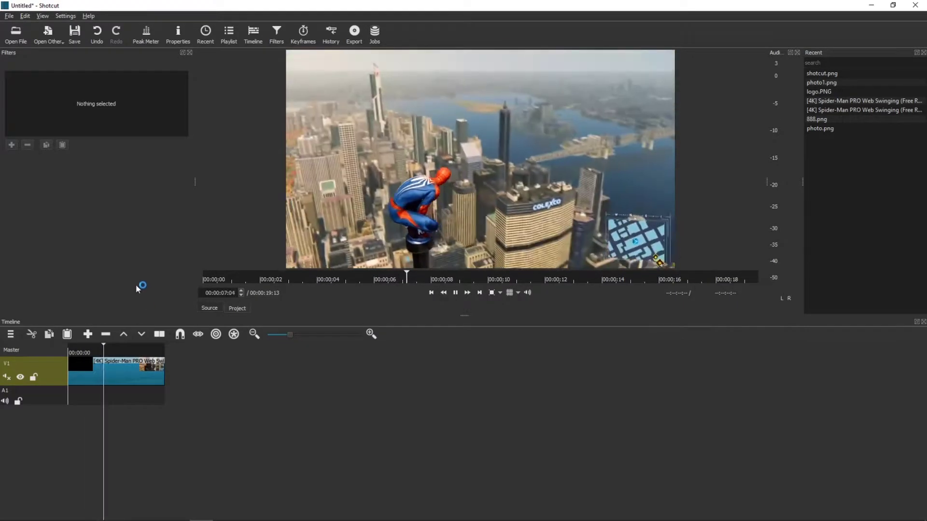
pyautogui.click(465, 278)
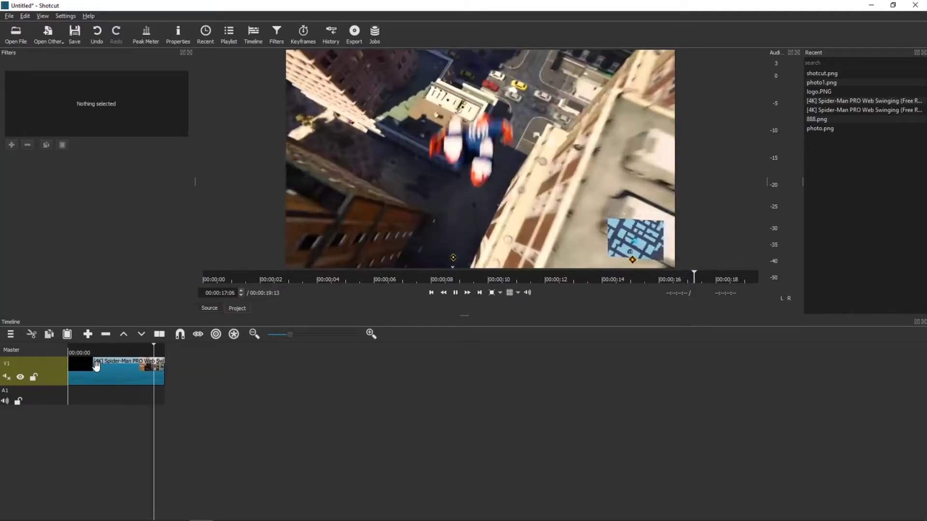
pyautogui.click(115, 370)
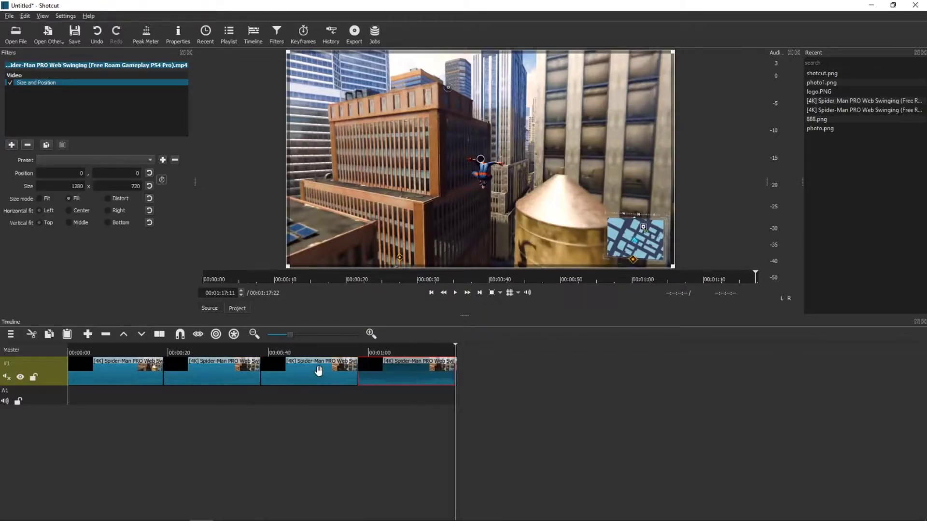
pyautogui.click(466, 293)
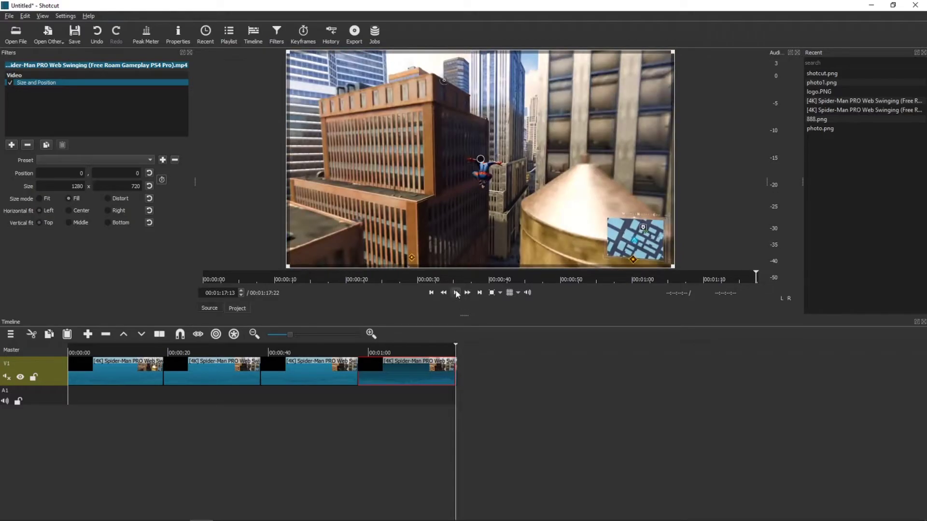
pyautogui.click(455, 293)
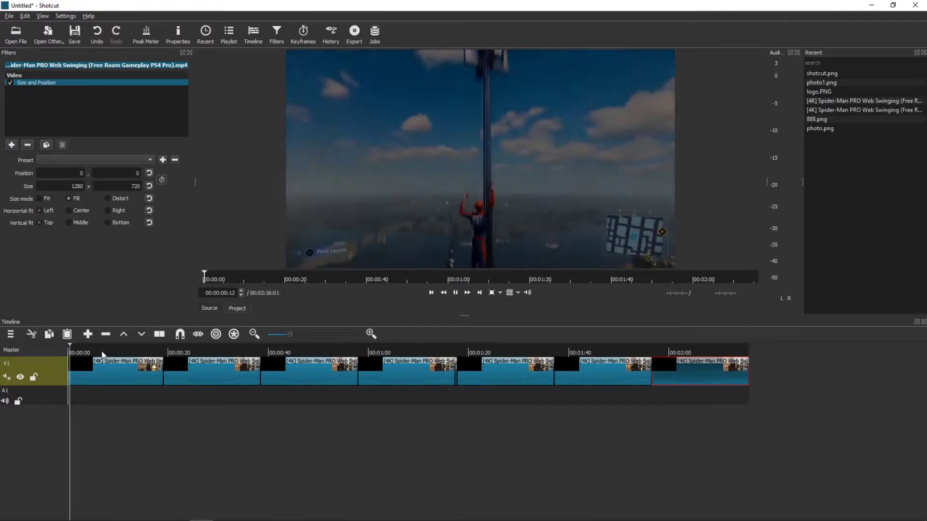
pyautogui.click(164, 353)
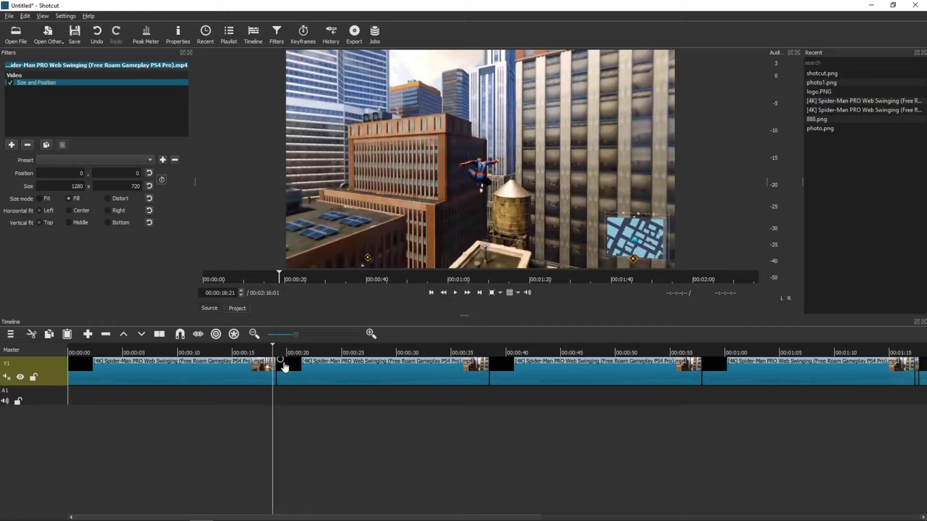
# Drag the third copy left onto the end of the second so they overlap into a cross-dissolve
pyautogui.click(382, 370)
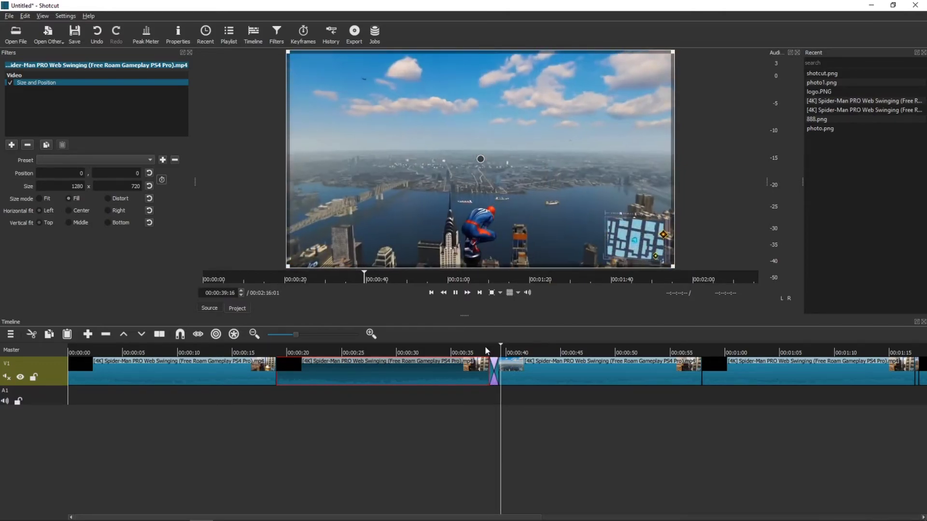
pyautogui.click(455, 292)
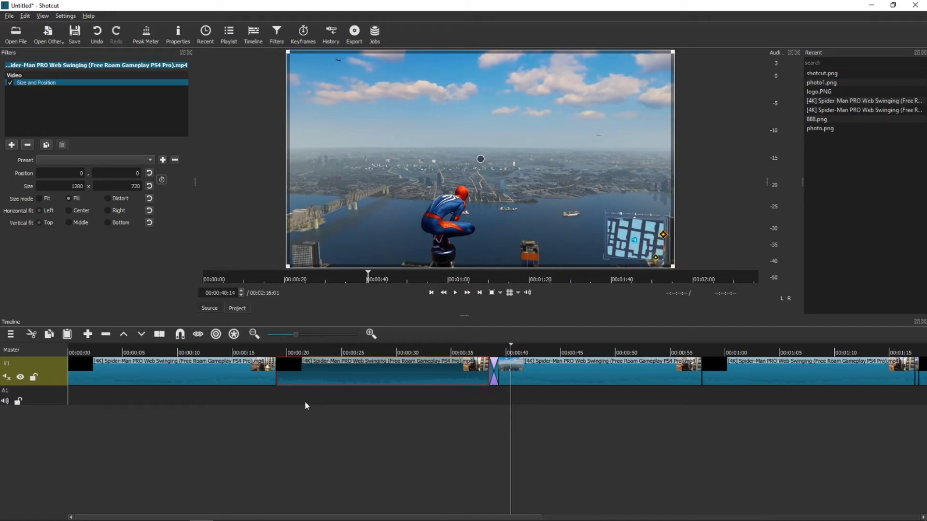
pyautogui.moveTo(312, 403)
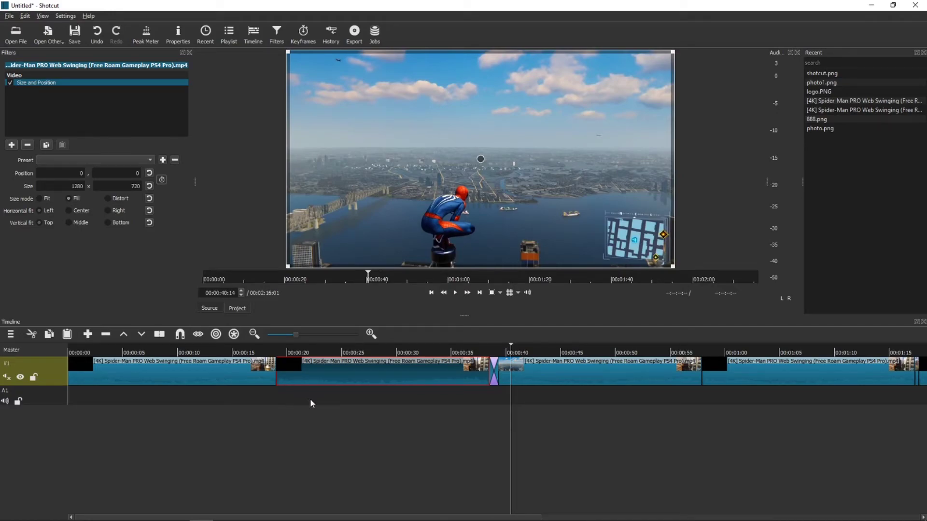